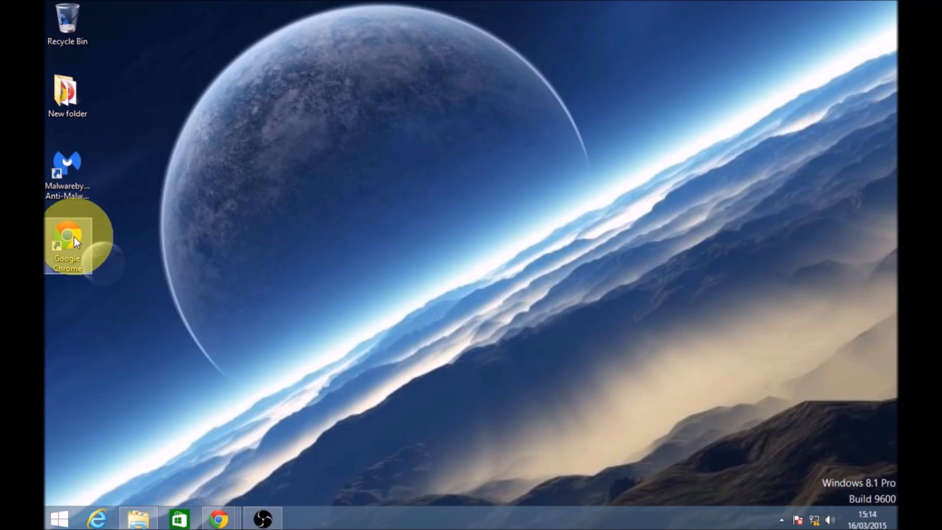
# Launch Google Chrome from the desktop shortcut so the New Tab page appears.
pyautogui.doubleClick(67, 235)
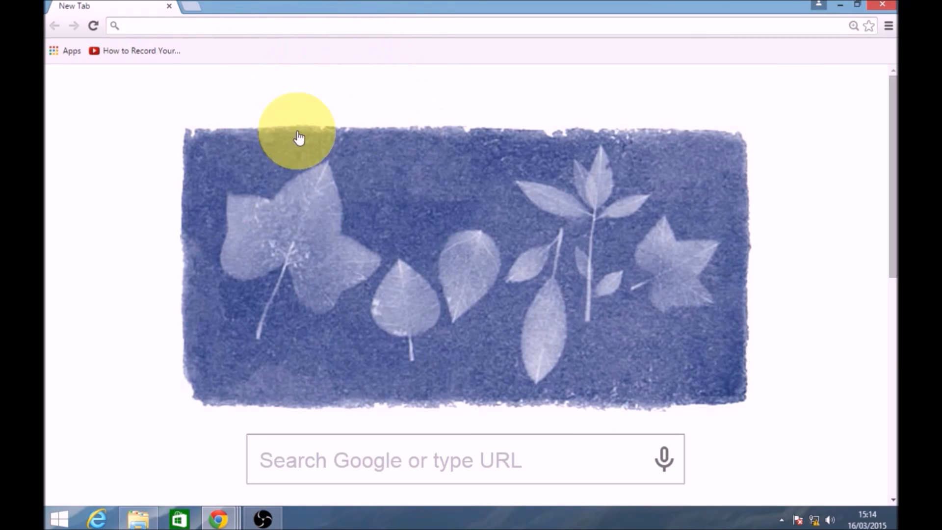
pyautogui.moveTo(503, 275)
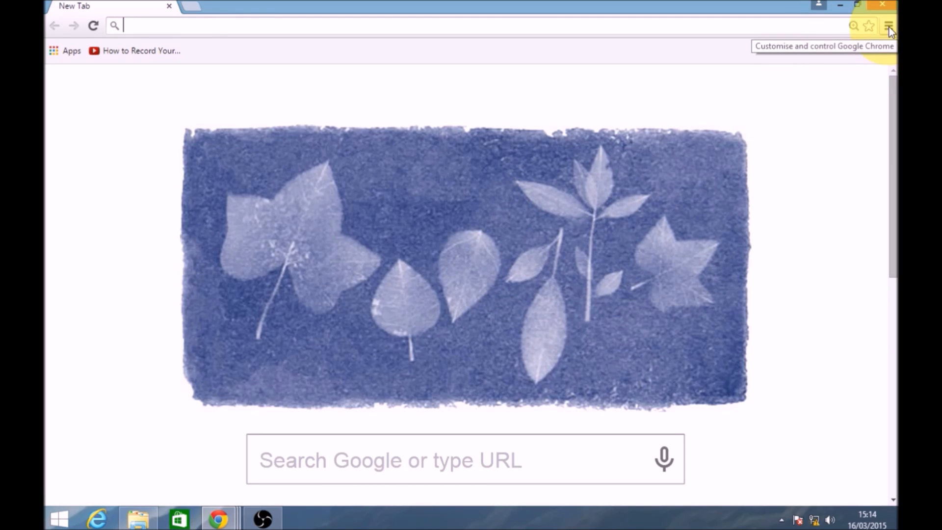
# Reduce the page zoom from 200% to 100% via the Chrome menu's Zoom minus control.
pyautogui.click(889, 26)
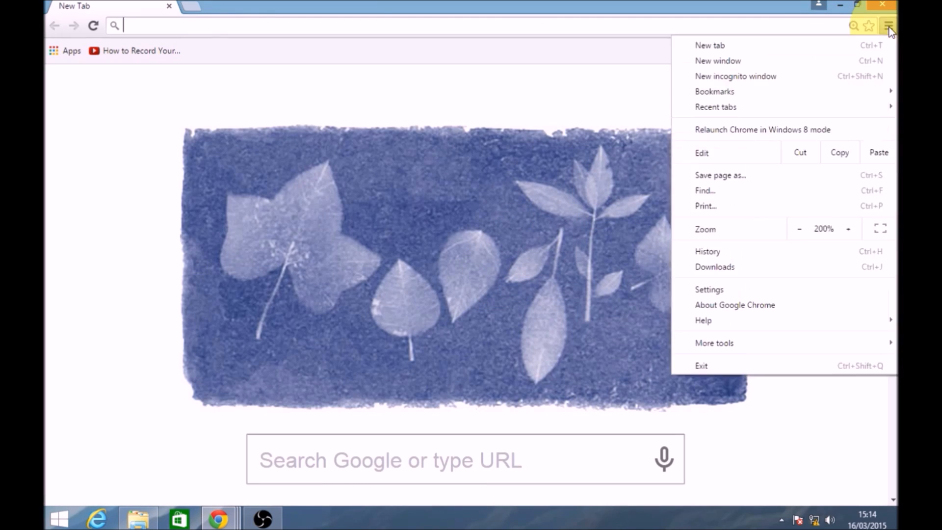
pyautogui.moveTo(722, 234)
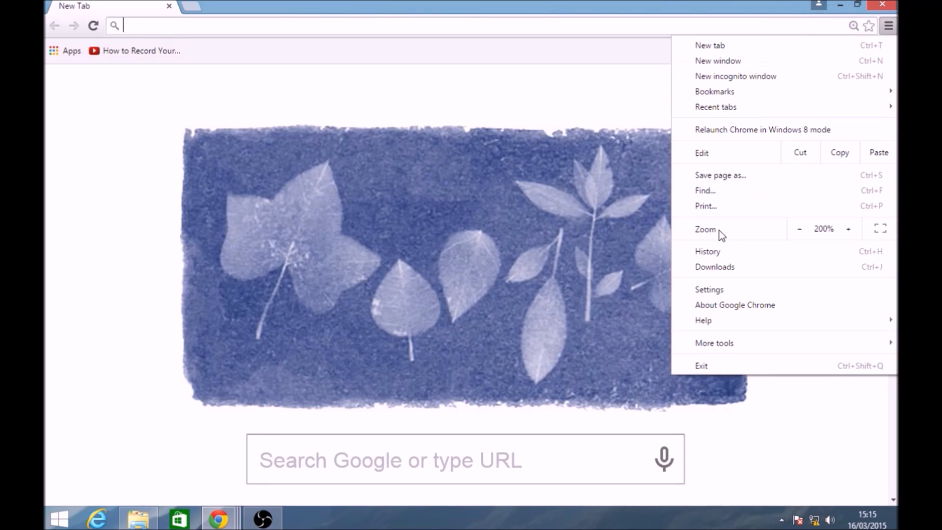
pyautogui.moveTo(812, 233)
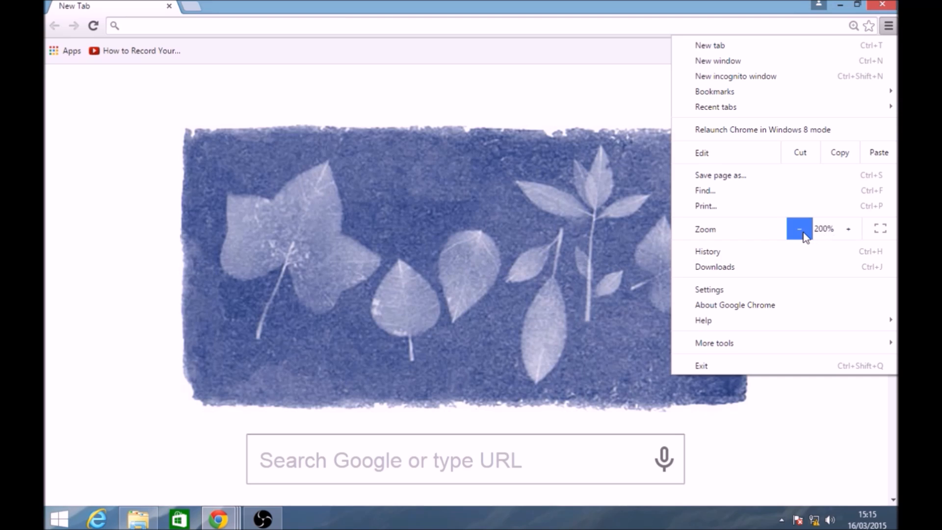
pyautogui.click(799, 229)
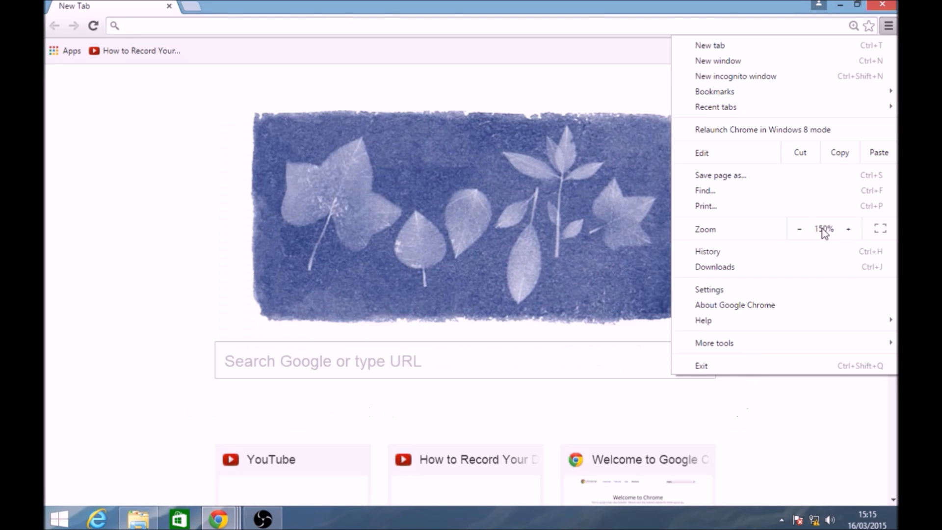
pyautogui.click(799, 228)
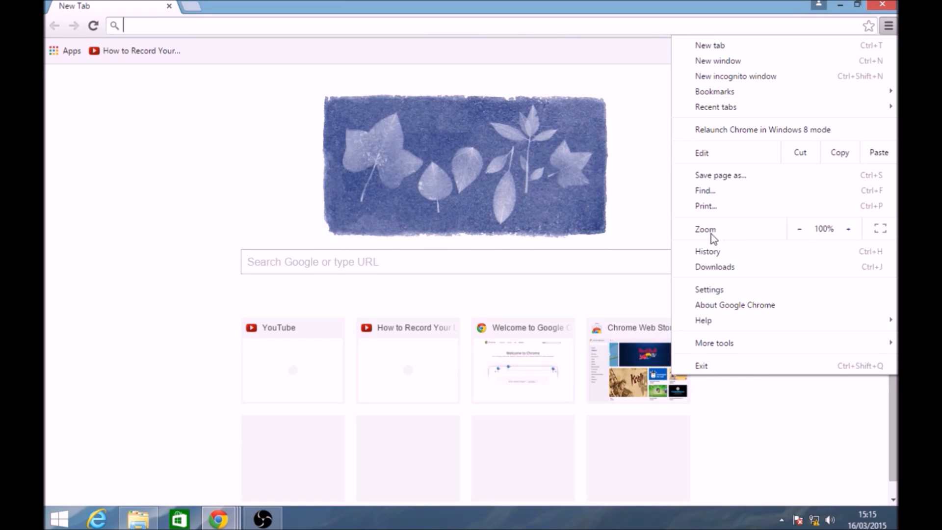
pyautogui.moveTo(722, 251)
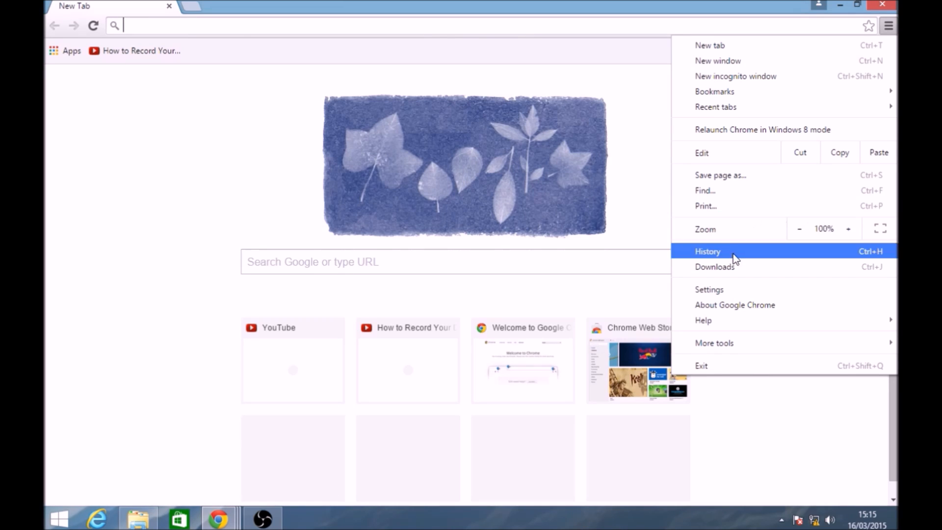
pyautogui.moveTo(879, 229)
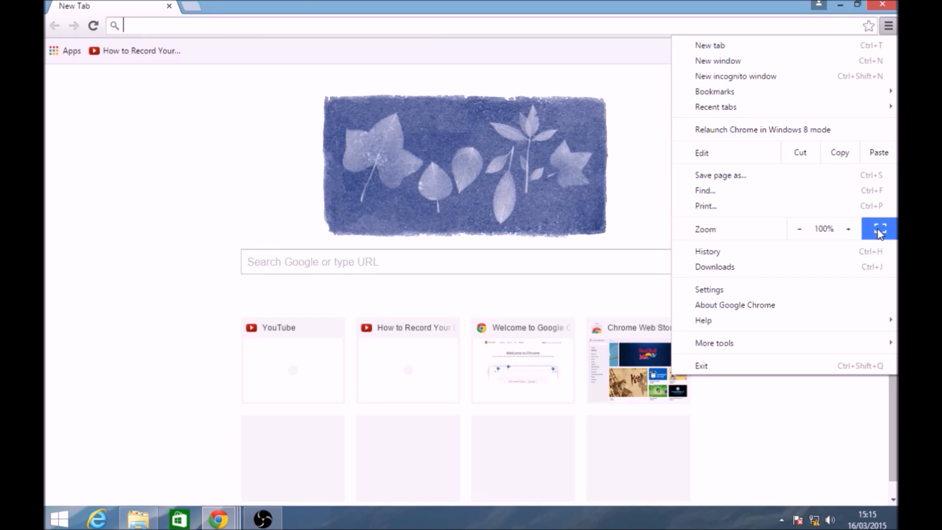
# Show the New Tab page full screen, then leave full screen with F11.
pyautogui.click(879, 228)
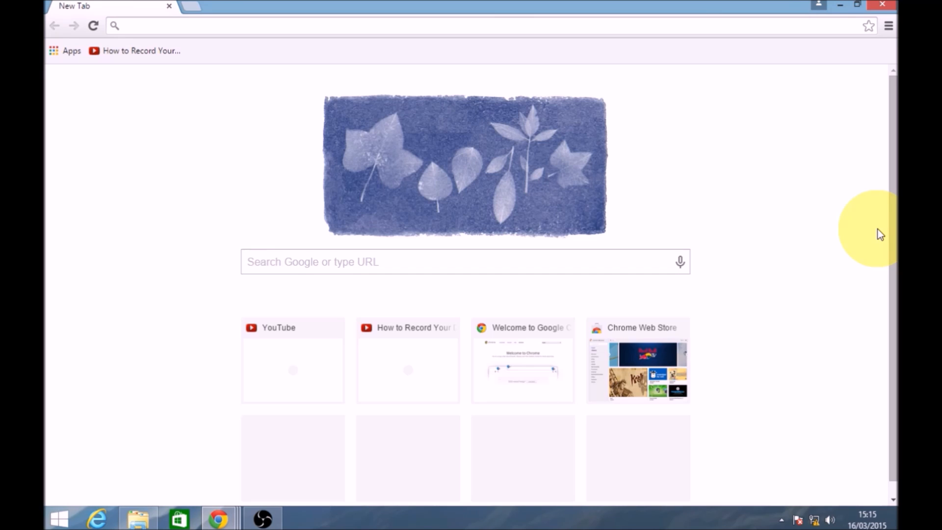
pyautogui.press('f11')
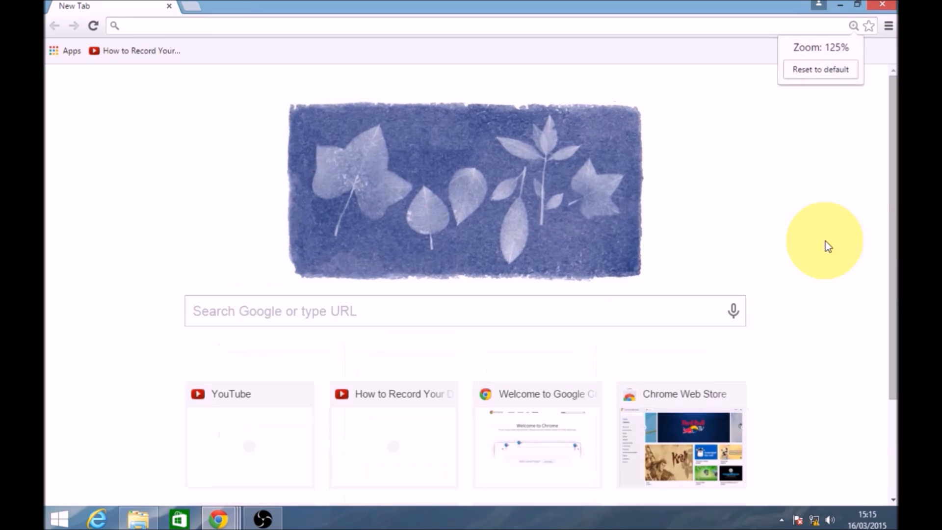
# Dismiss the zoom level bubble after enlarging the page to 125% and beyond.
pyautogui.click(820, 69)
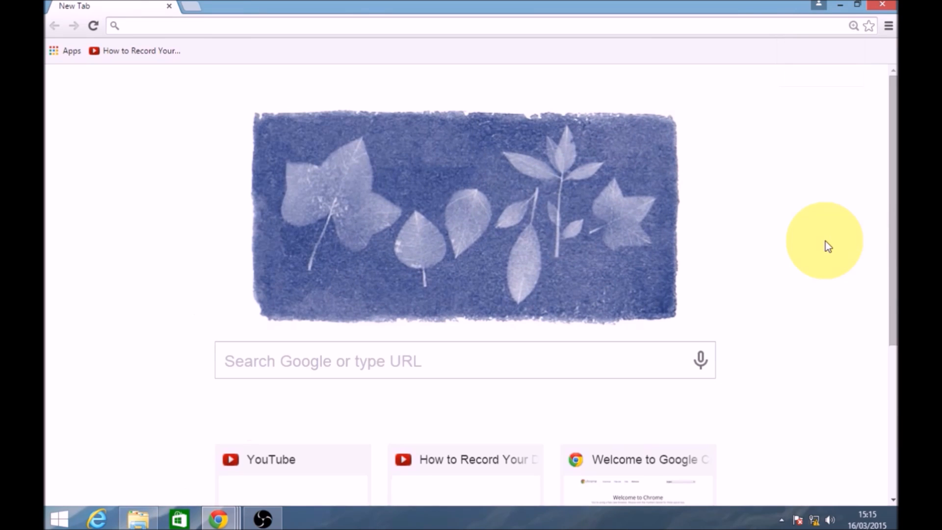